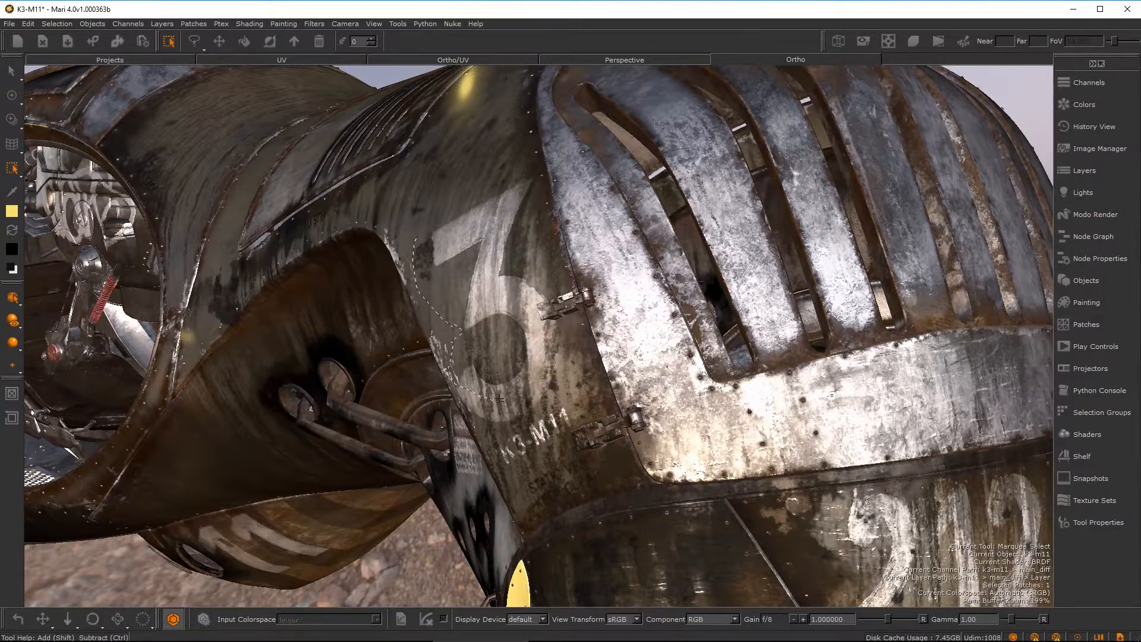
mouse_move(447, 286)
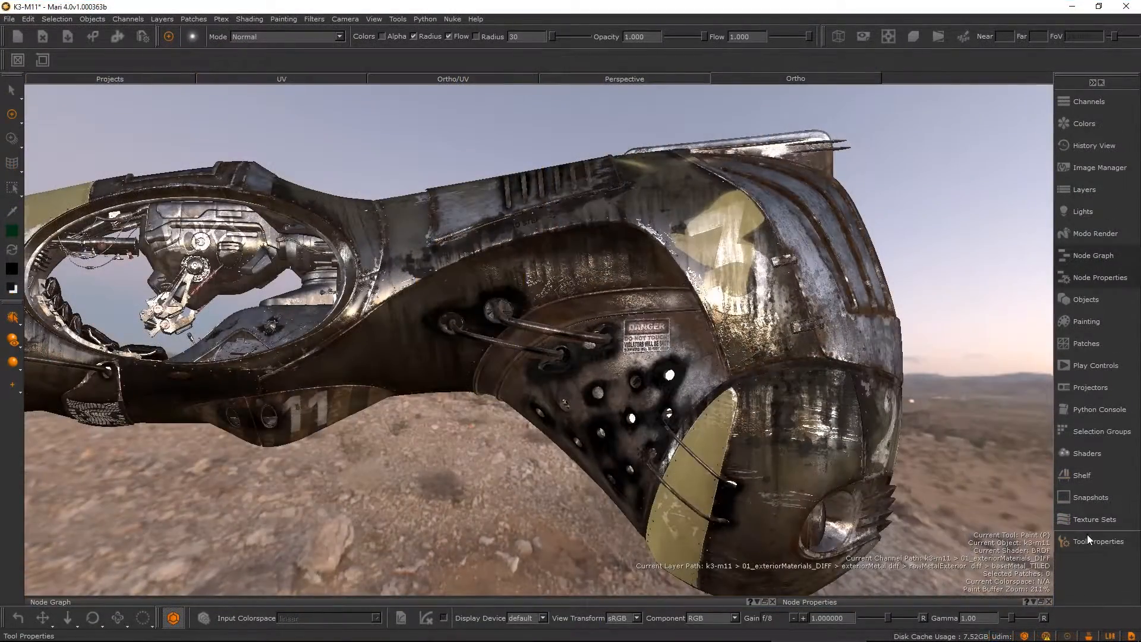
Step: Show the brush tool's properties alongside the shader ball project
click(1097, 541)
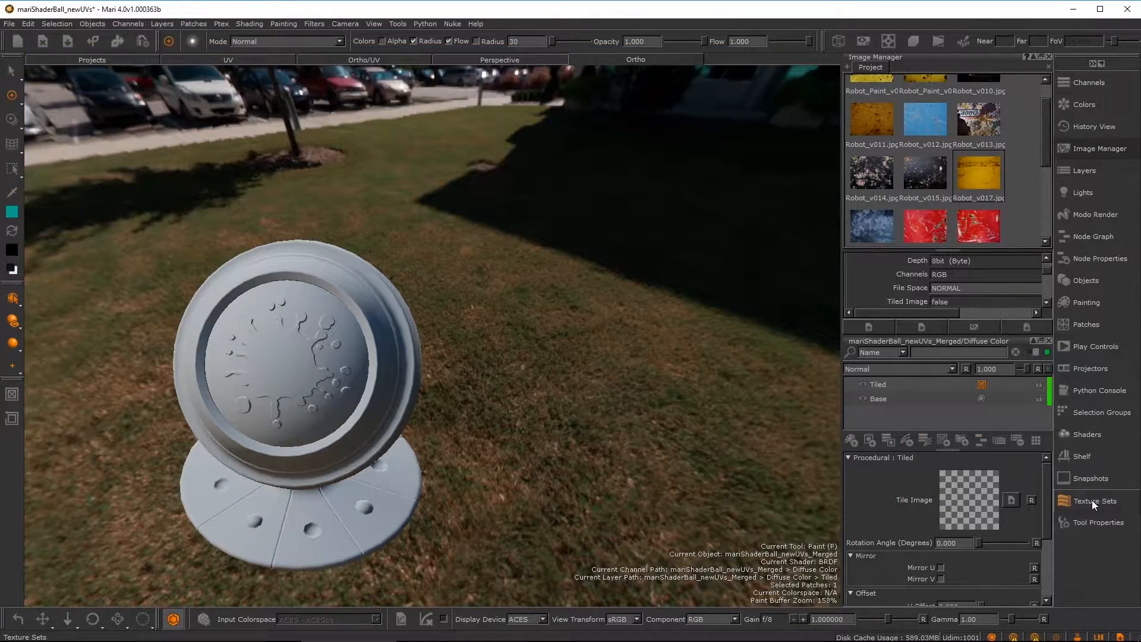
Step: Show the Megascans texture sets with previews enlarged to one maple leaf
click(1095, 500)
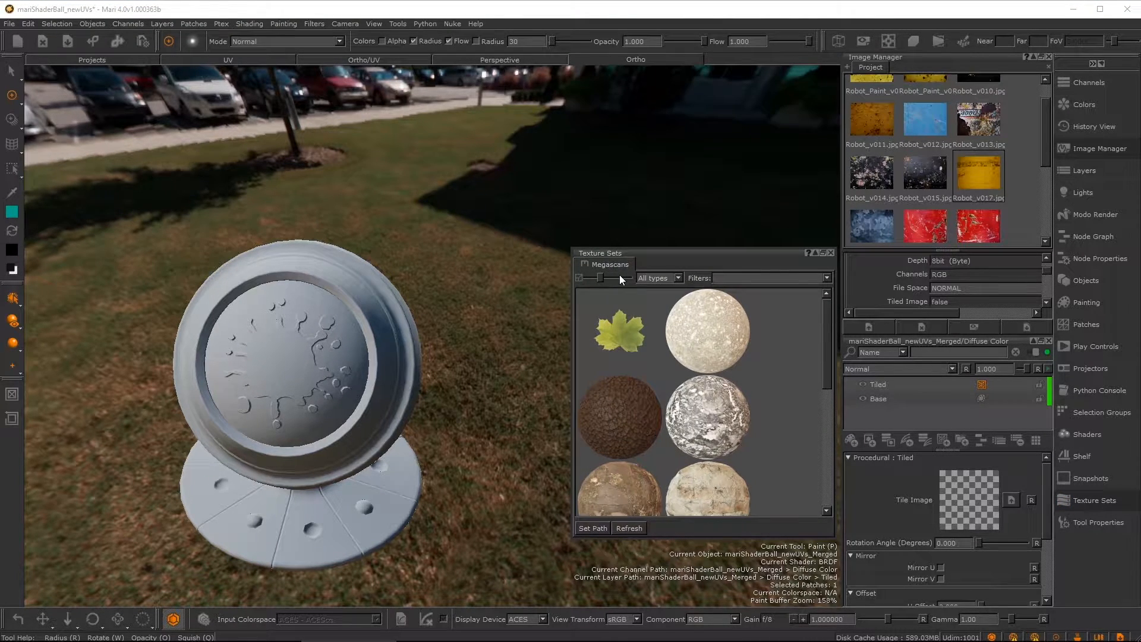
click(624, 279)
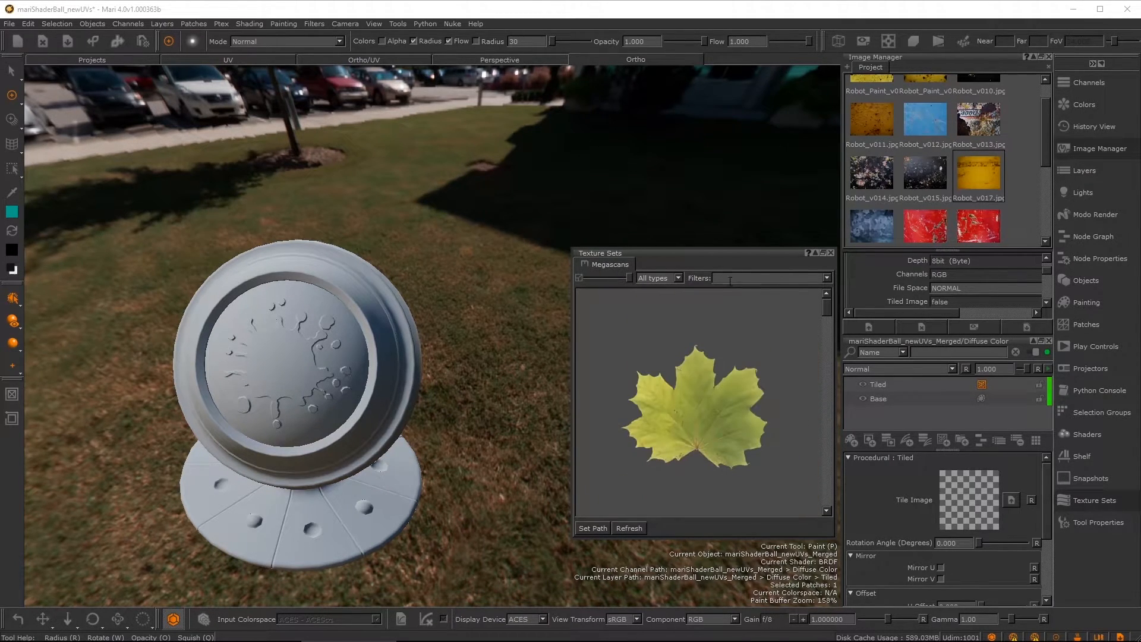
Step: Filter the texture sets down to 'ground' textures
text(ground)
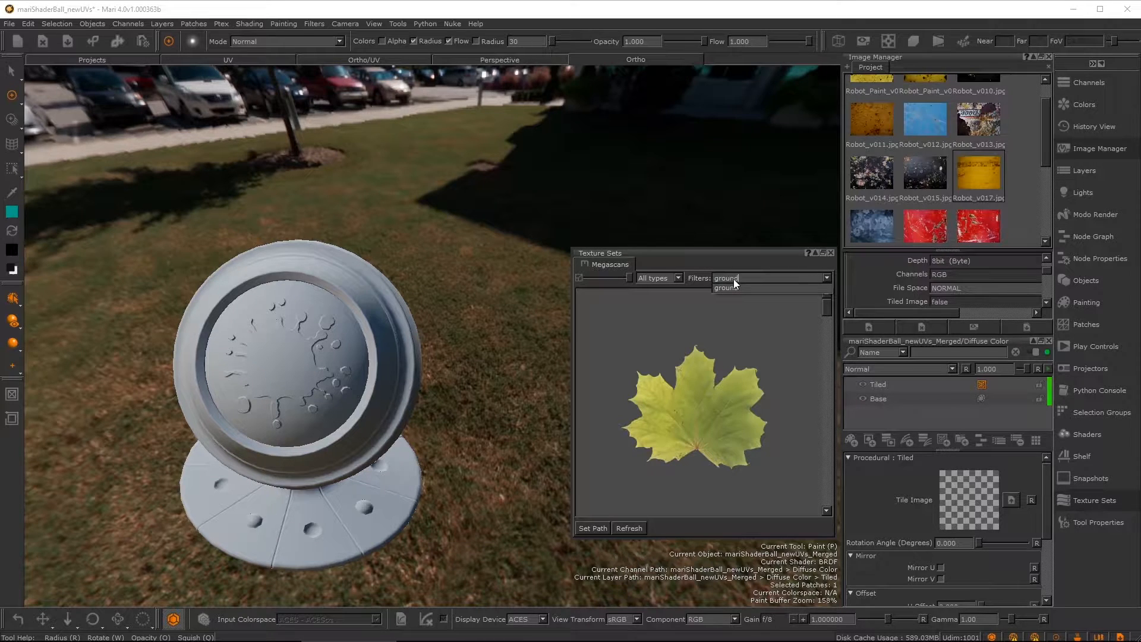
click(724, 286)
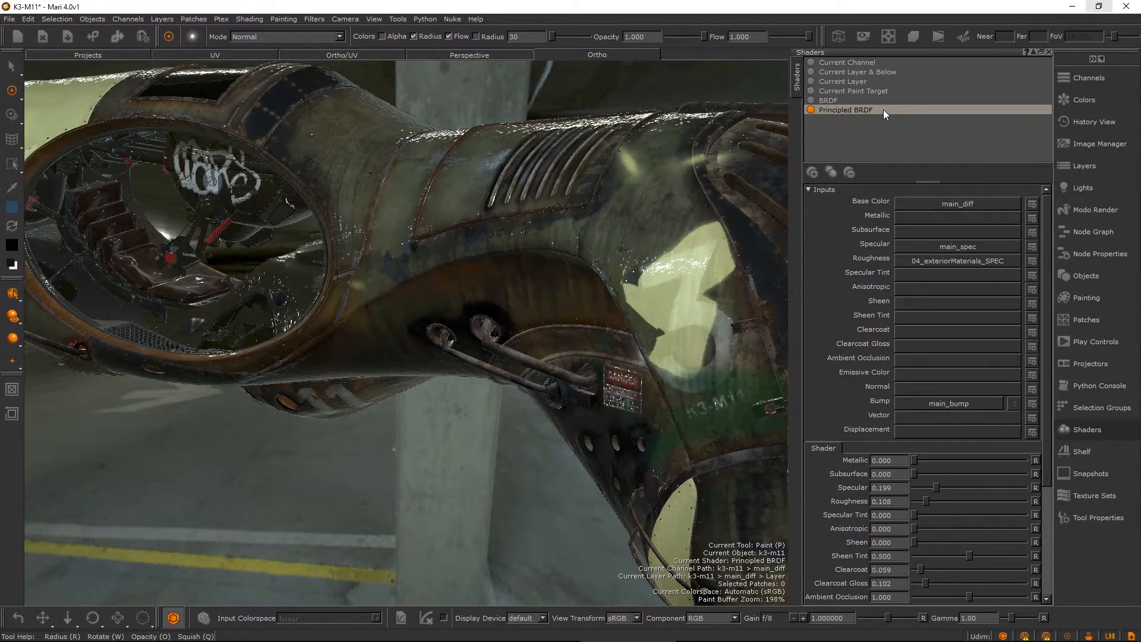
Step: Set the K3-M11 Principled BRDF bump weight to about 0.480
click(848, 110)
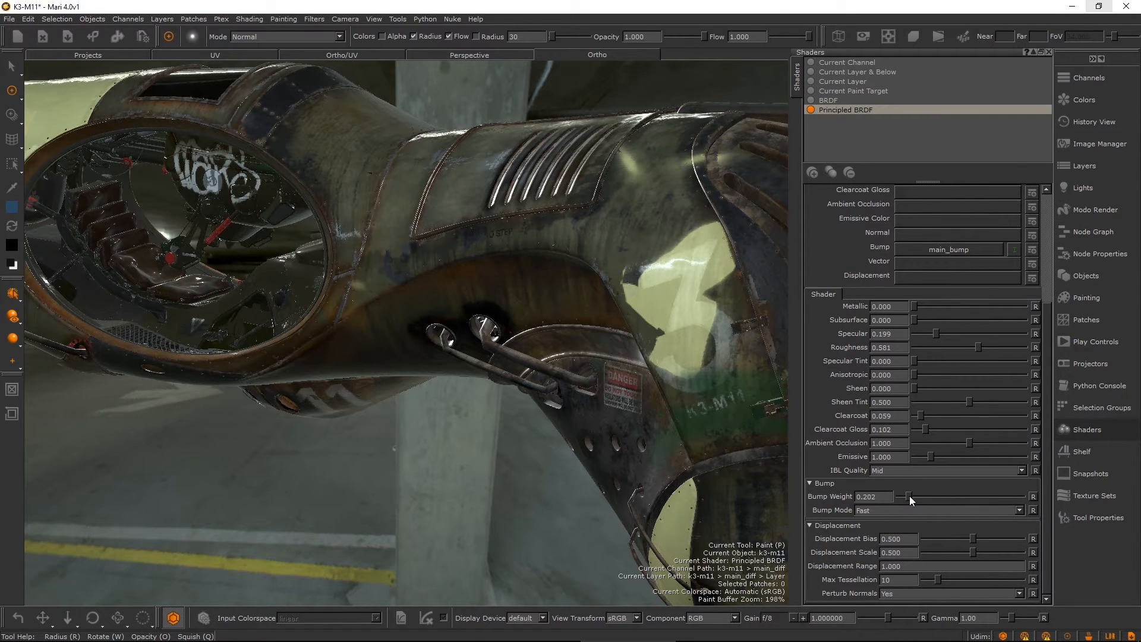
drag(909, 501, 919, 501)
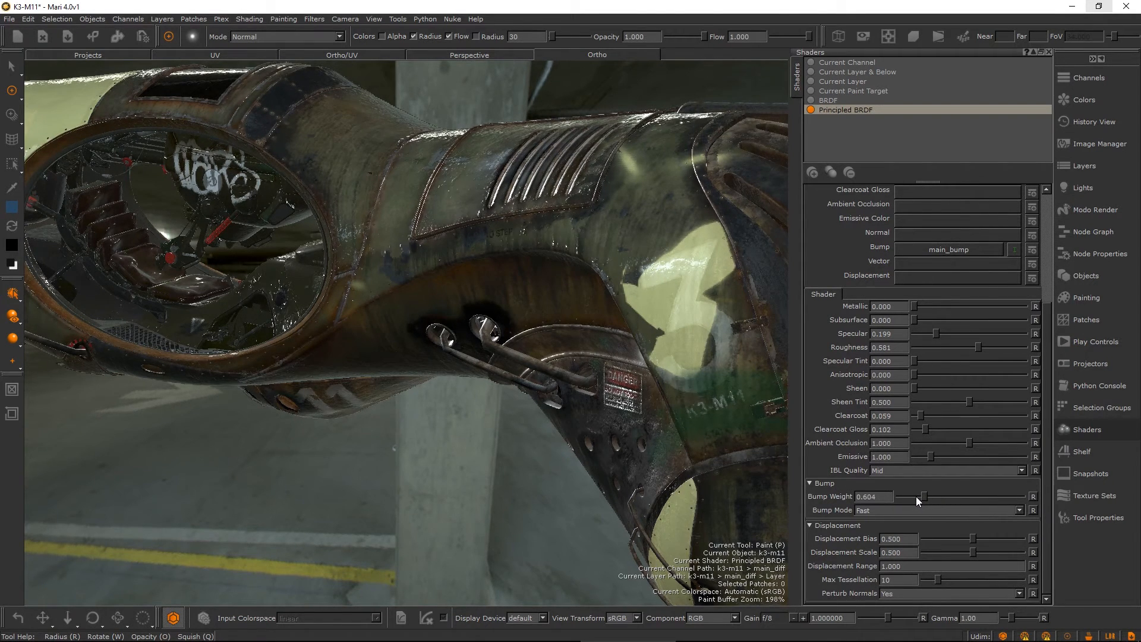
drag(929, 500, 920, 500)
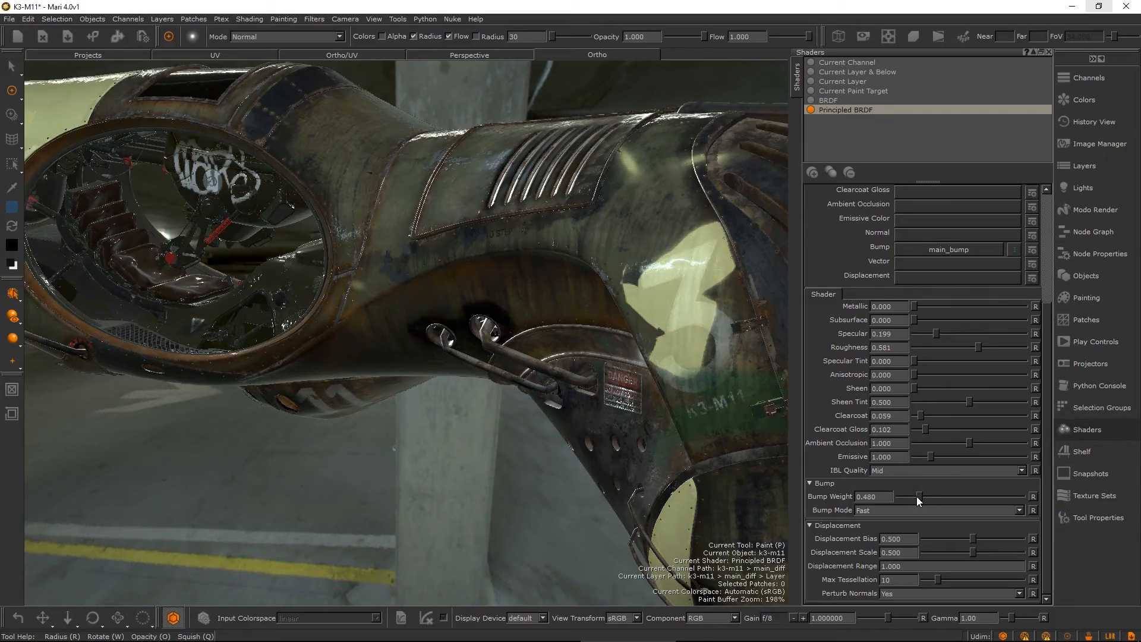